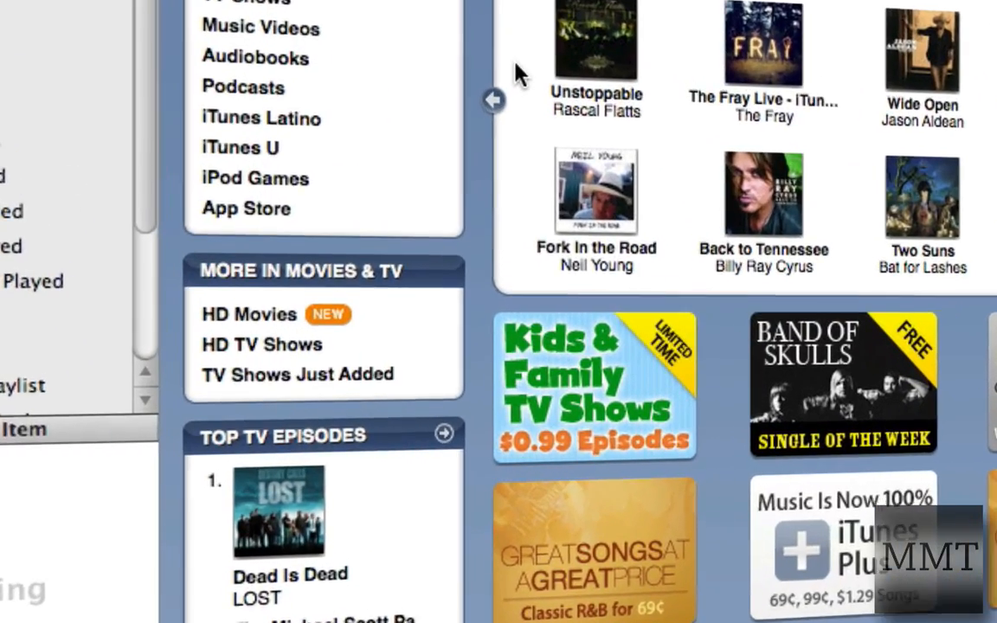
Open the LOST season page from the 'Dead Is Dead' episode under Top TV Episodes
scroll(down, 3)
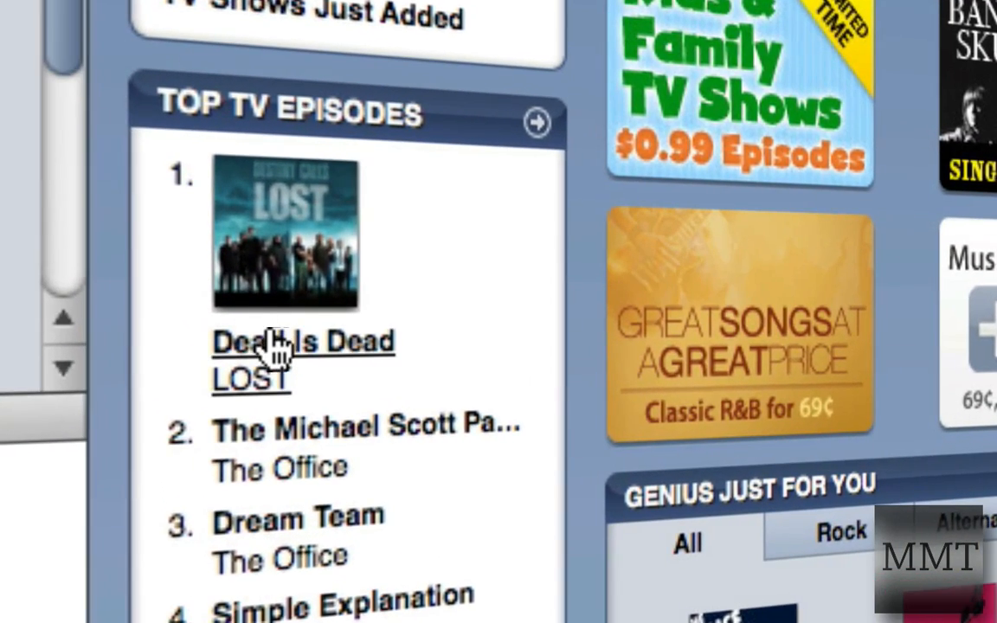
click(301, 341)
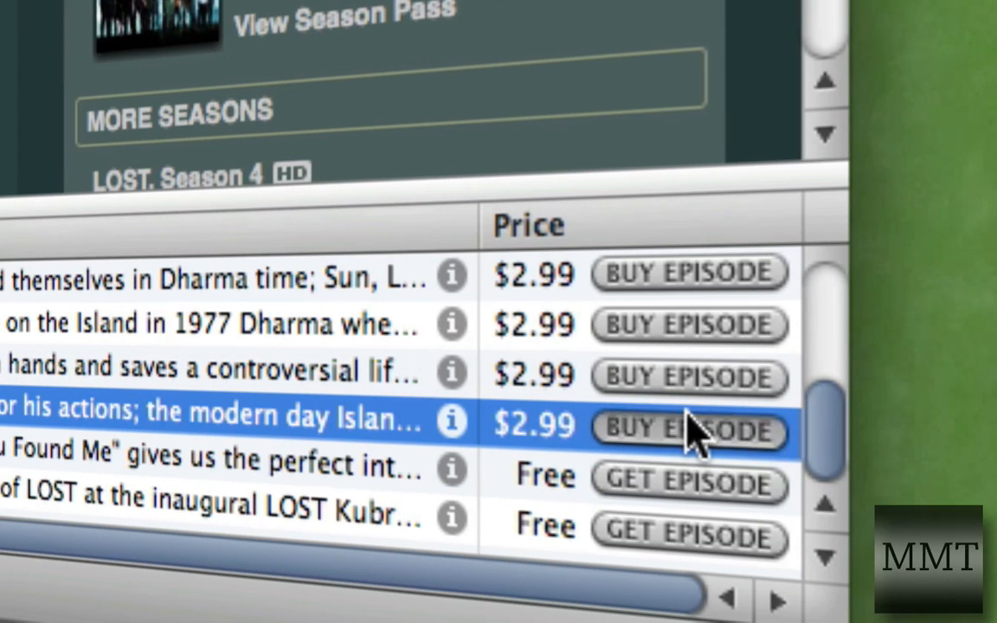
Start buying a paid LOST episode and choose Create New Account, reaching the Terms & Conditions
click(689, 429)
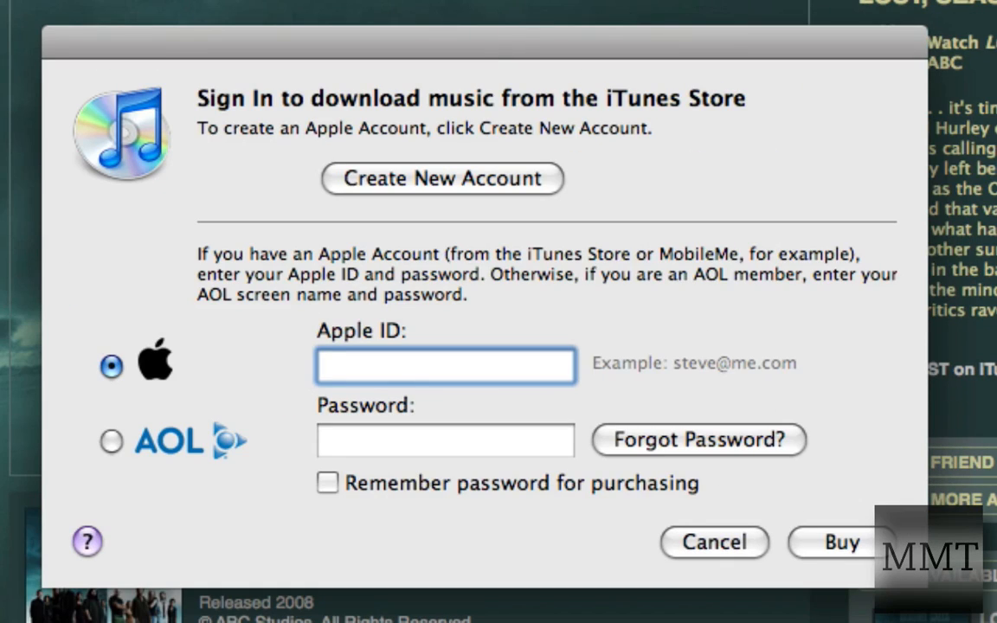
click(447, 365)
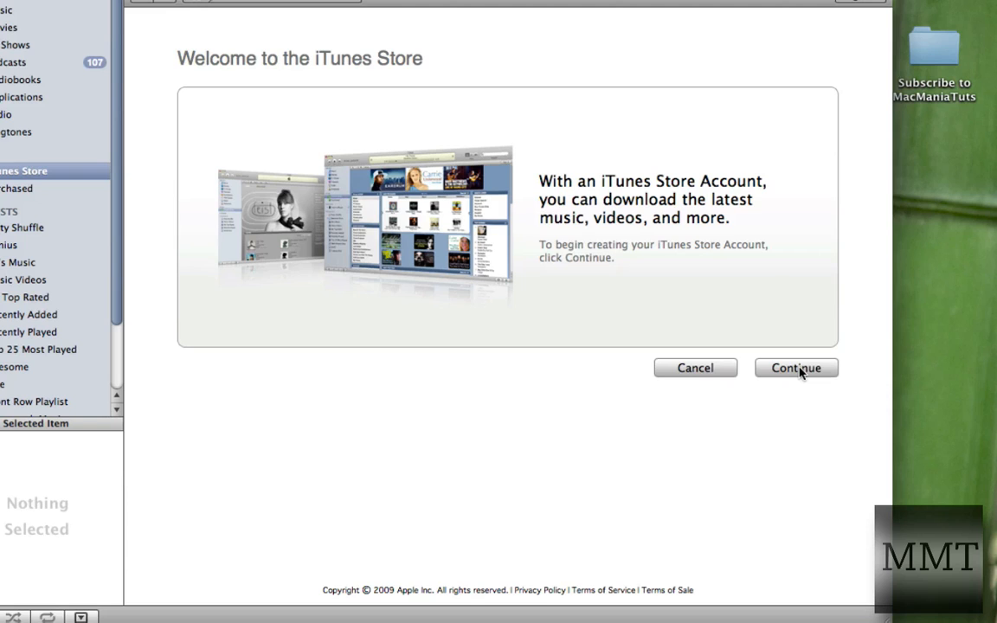
click(797, 367)
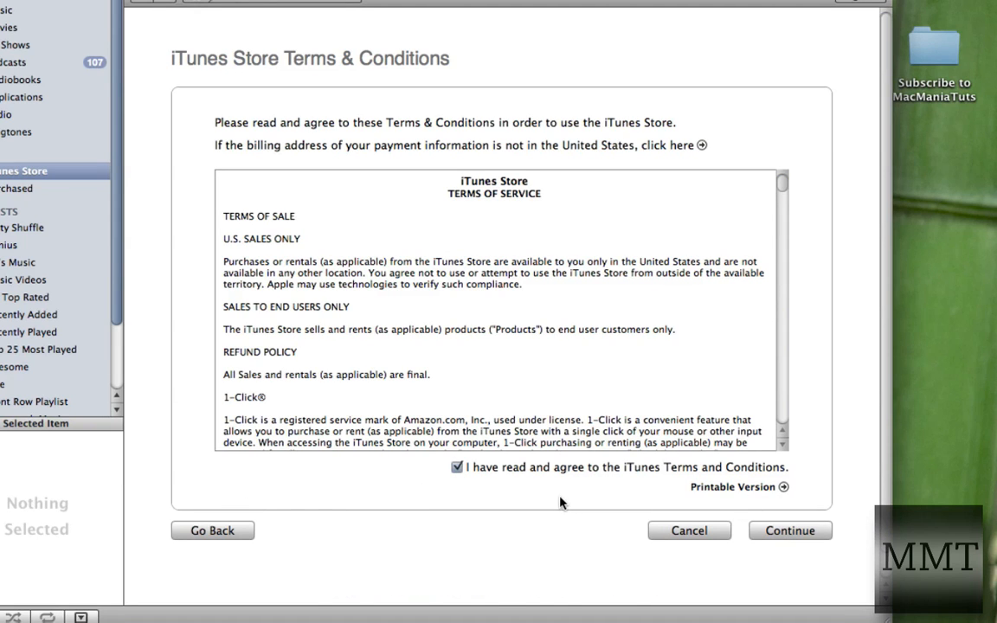
Accept the terms, enter the Apple ID email, password and security question, and continue to payment
click(789, 530)
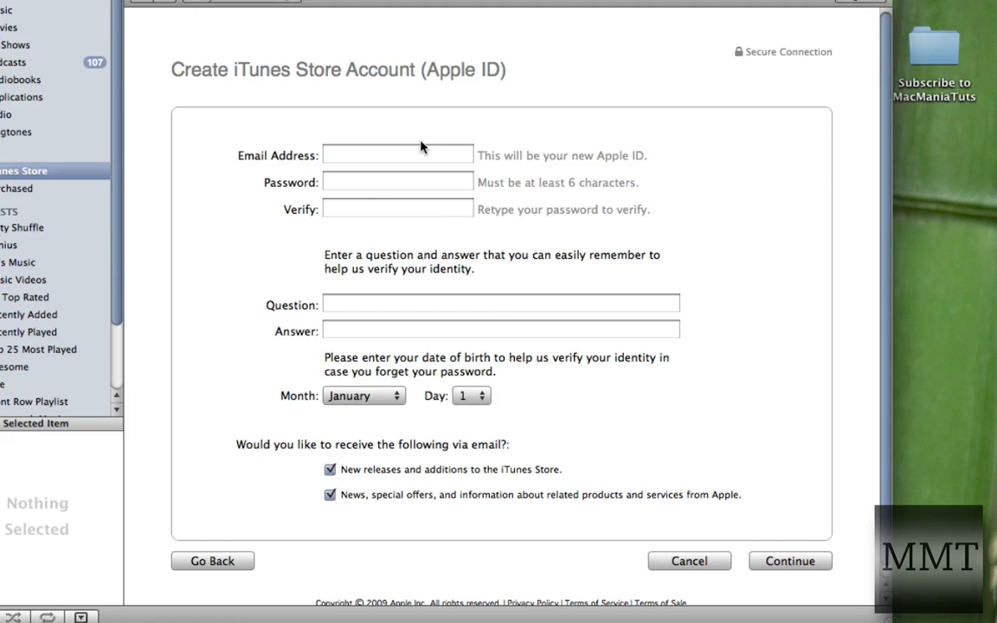
click(398, 154)
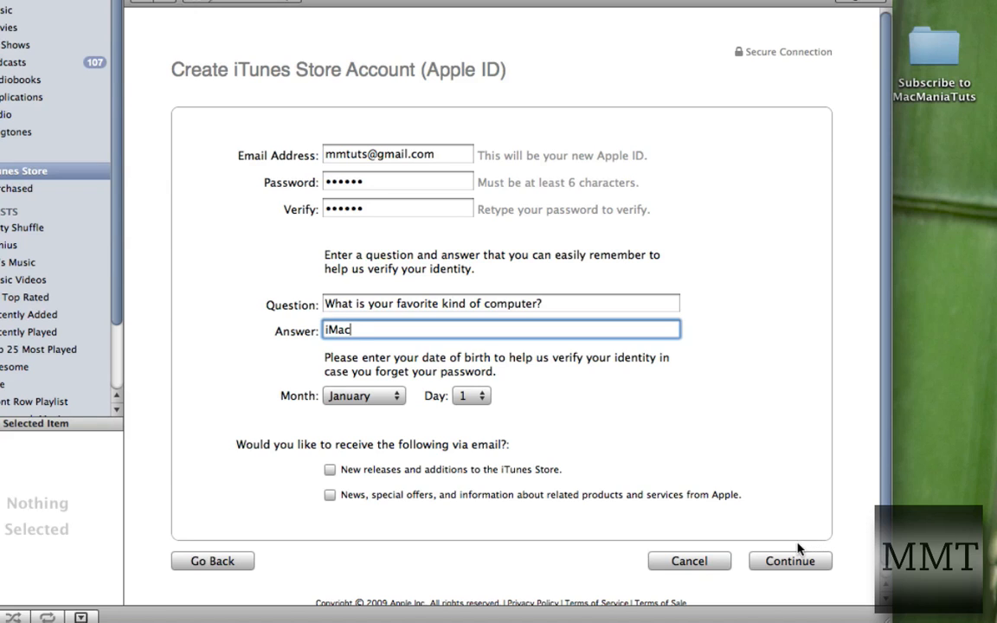
click(790, 561)
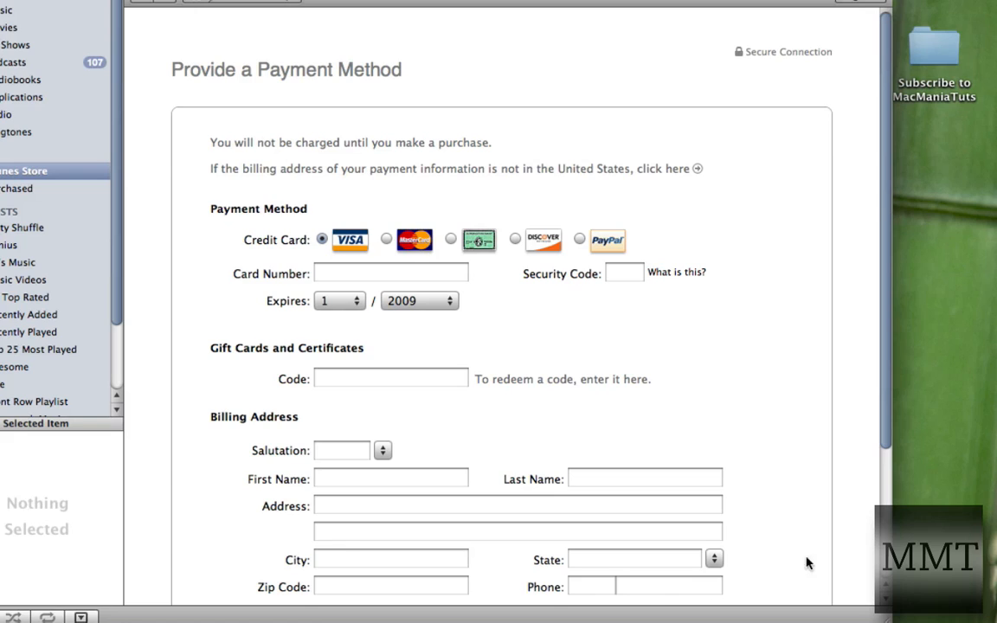
mouse_move(263, 242)
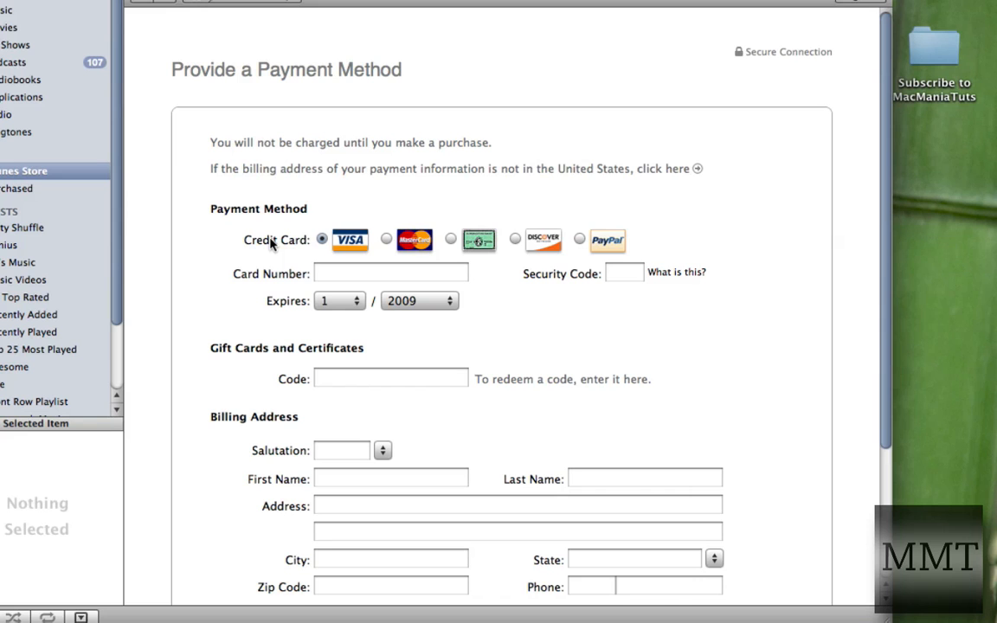
mouse_move(267, 193)
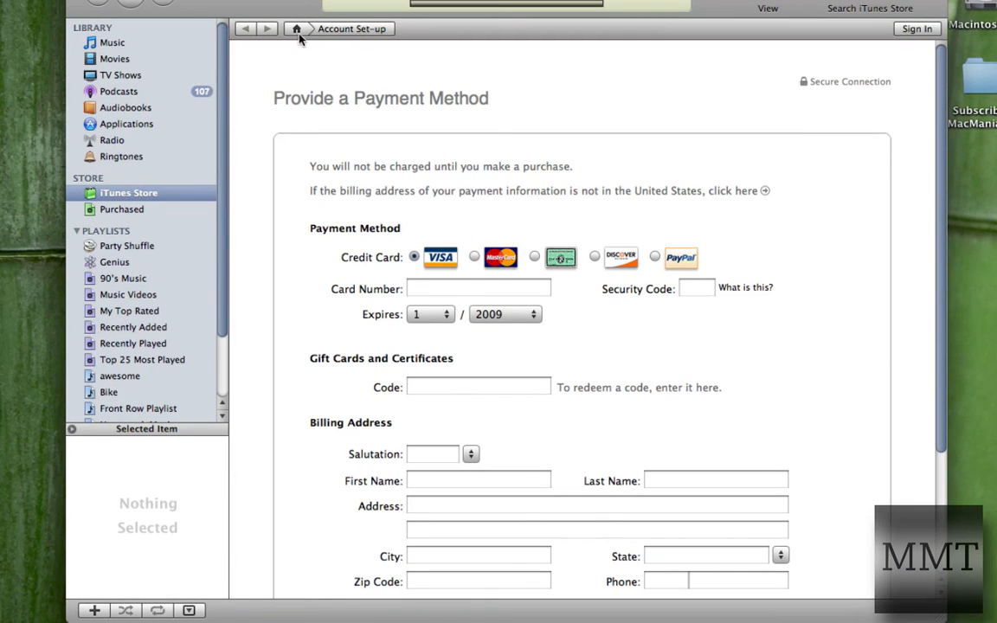
Return to the Store home and browse the App Store toward the free Awesome Ball app
click(296, 28)
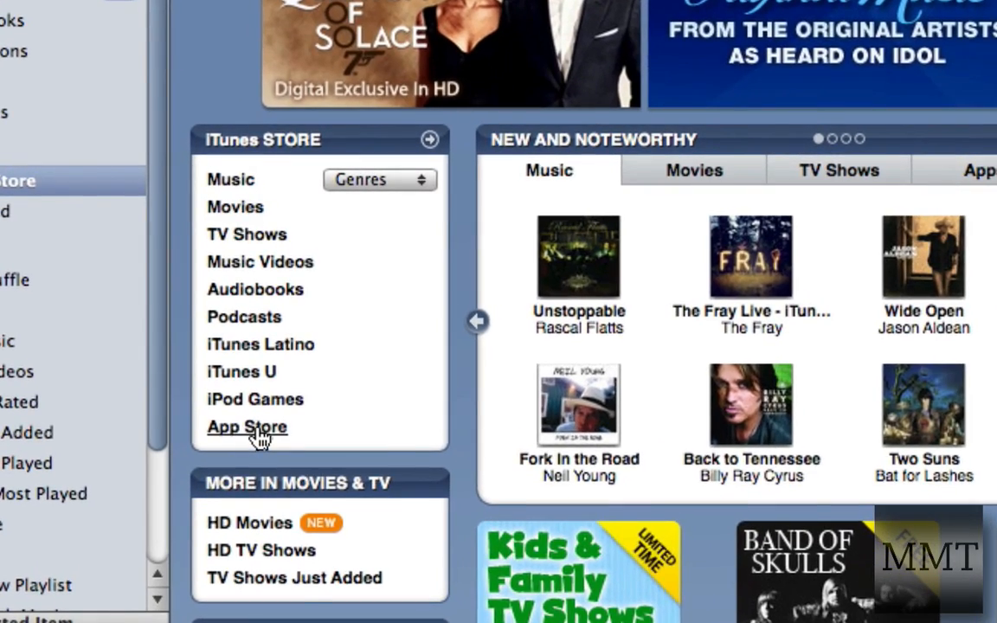
click(246, 426)
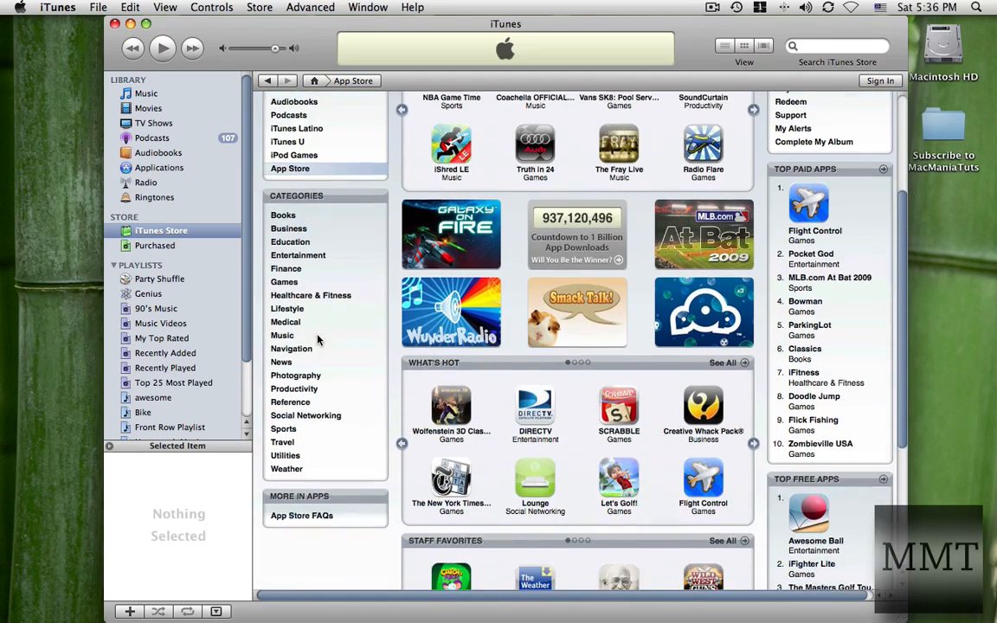
scroll(down, 3)
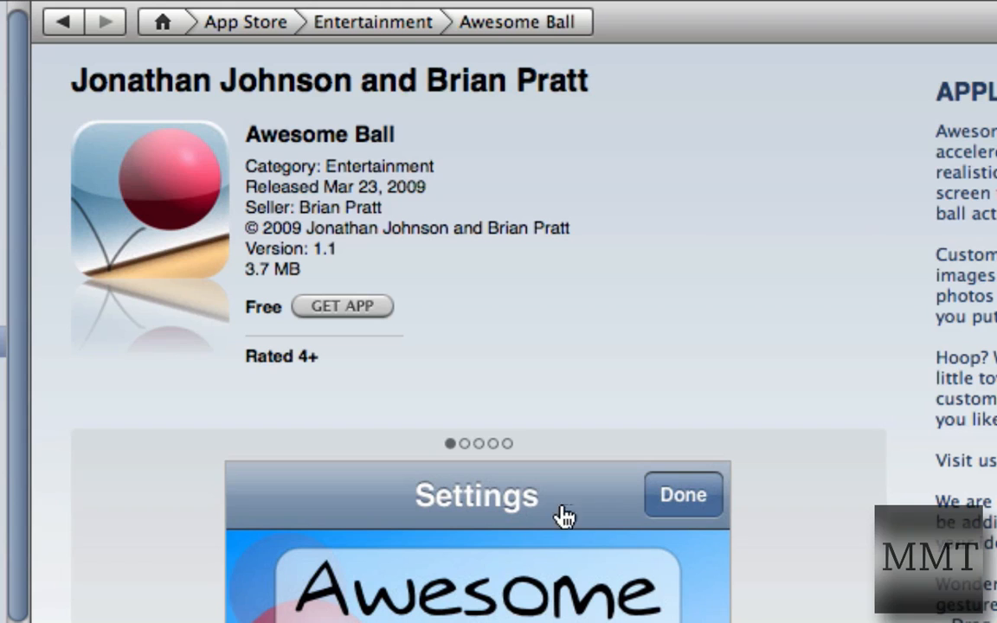
Get the free Awesome Ball app and choose Create New Account, passing the welcome page
click(343, 307)
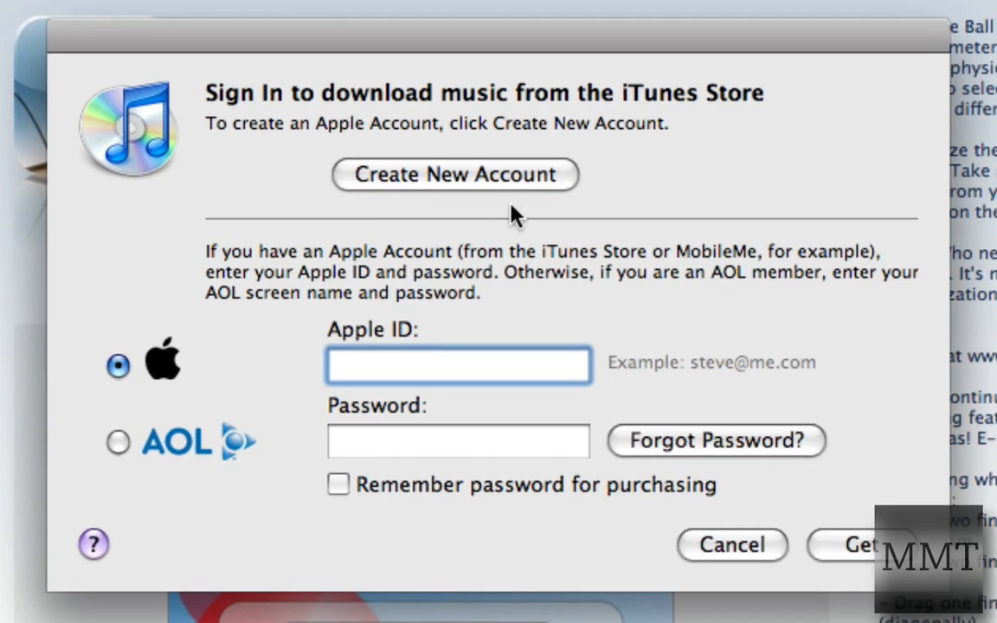
click(454, 173)
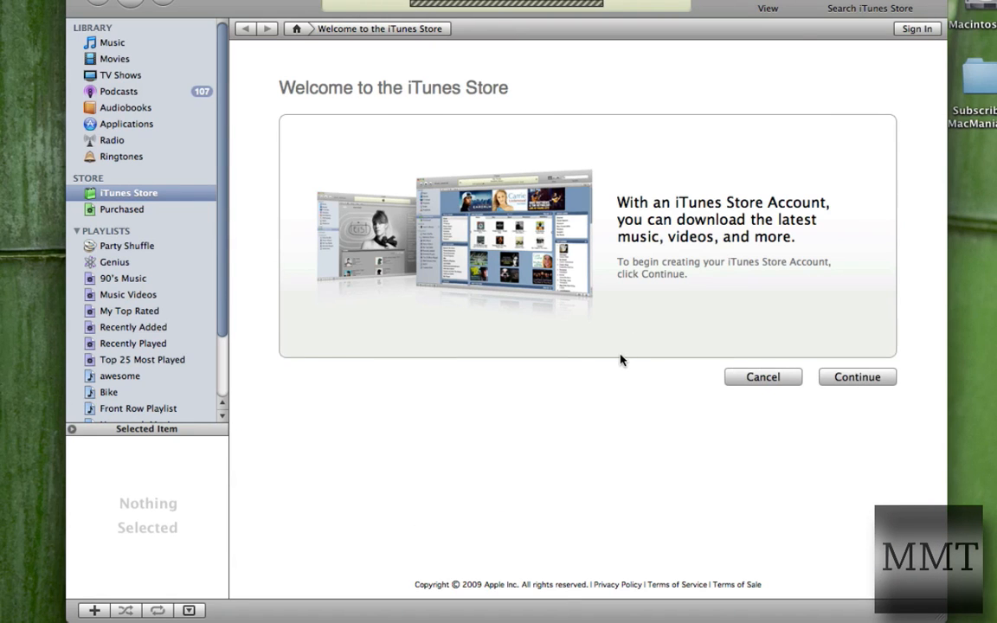
click(857, 377)
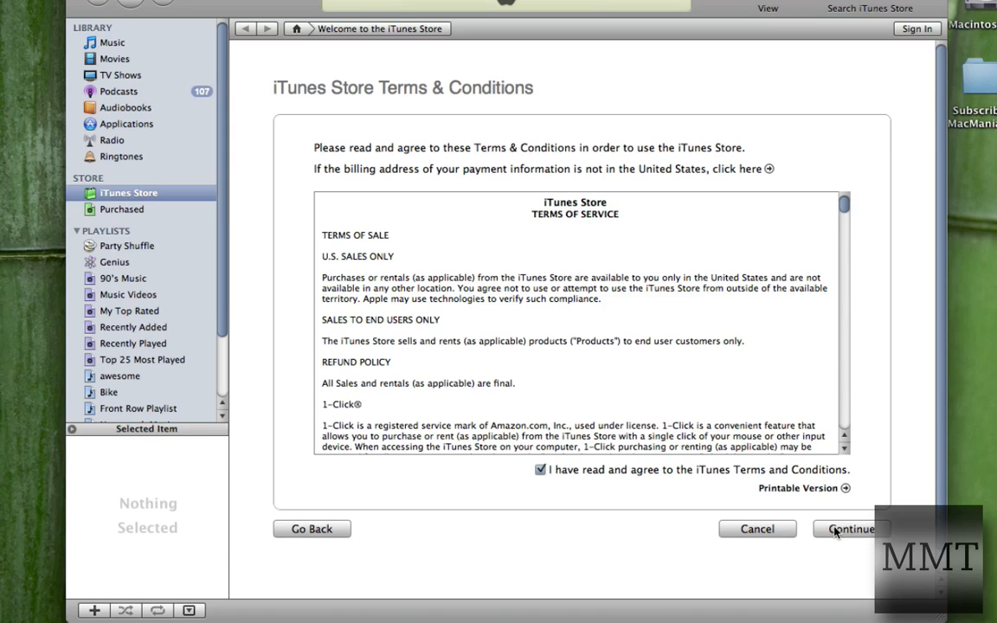
Accept the terms, fill in the Apple ID details including 'iMac?', and continue to payment
click(850, 530)
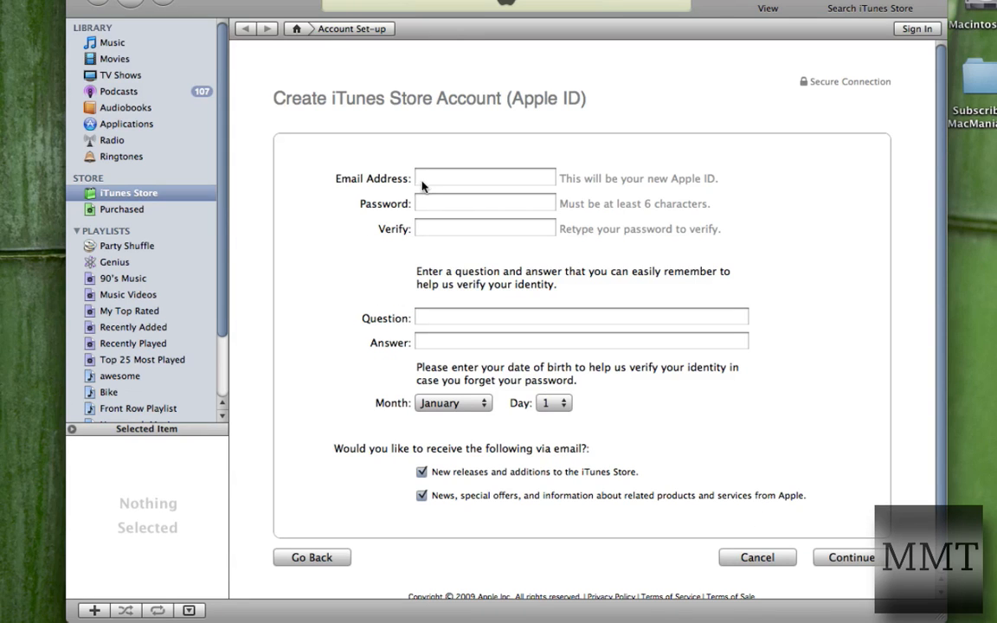
text(iMac?)
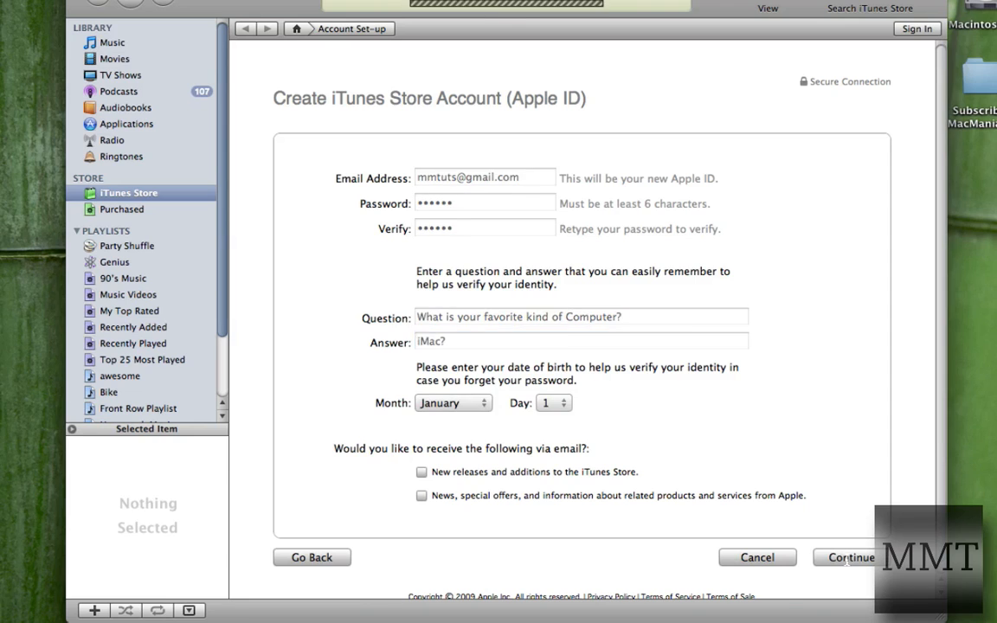
click(849, 557)
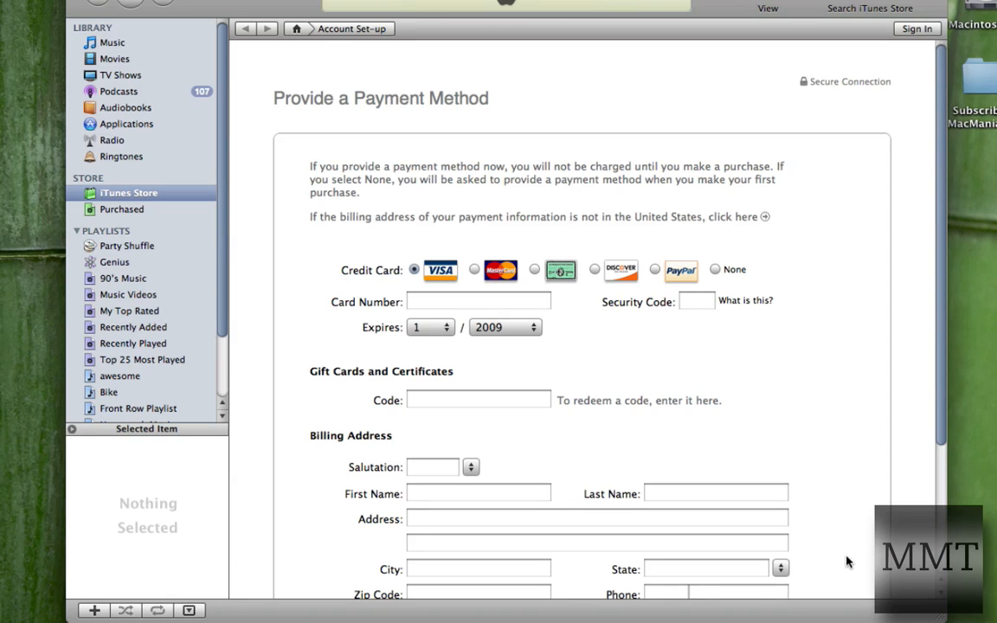
mouse_move(701, 275)
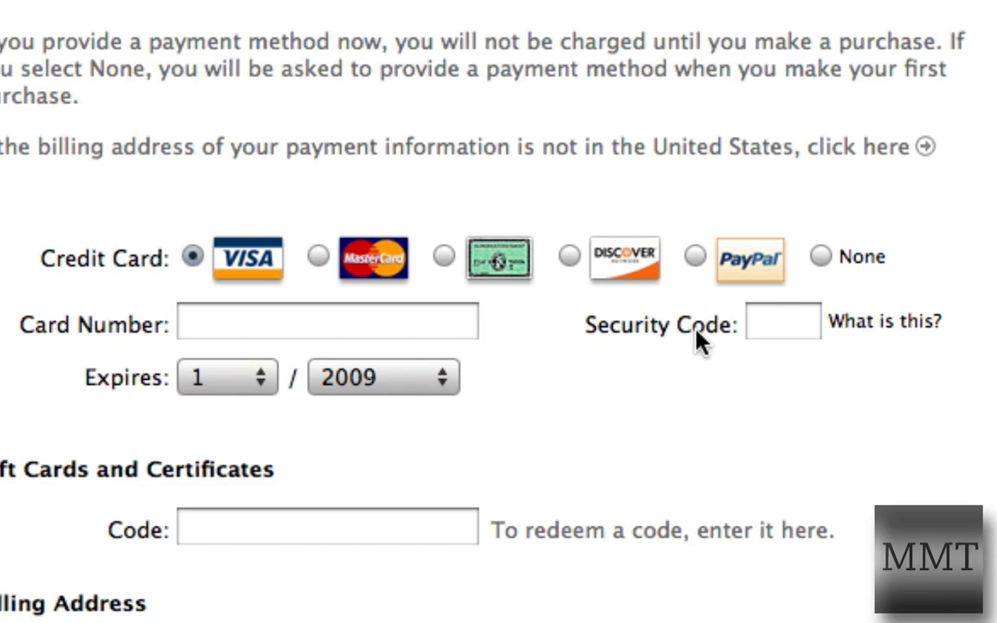
Choose None as the payment method, leaving only the empty address fields
click(821, 256)
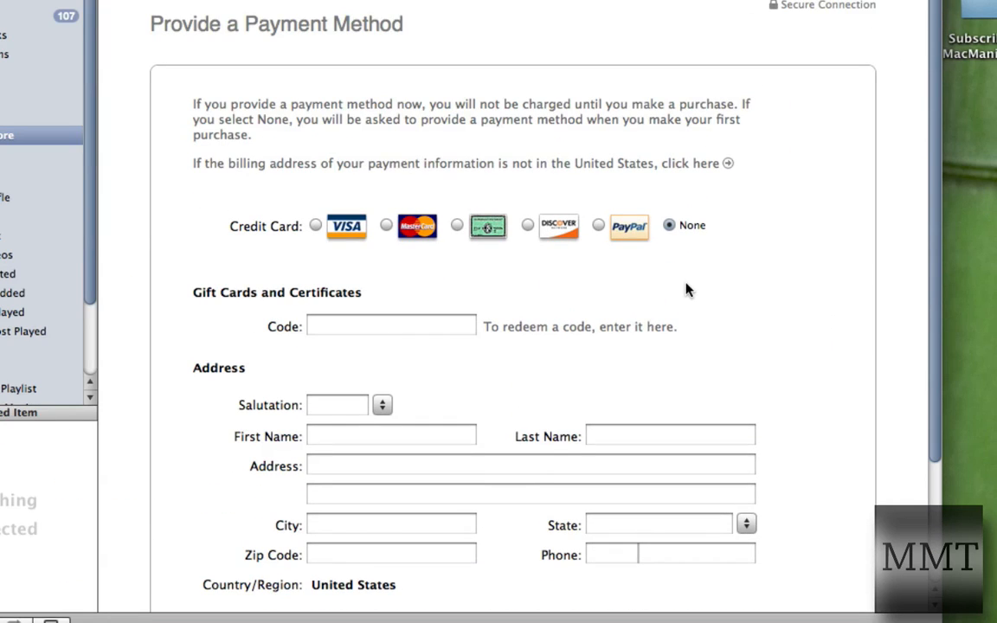
scroll(down, 3)
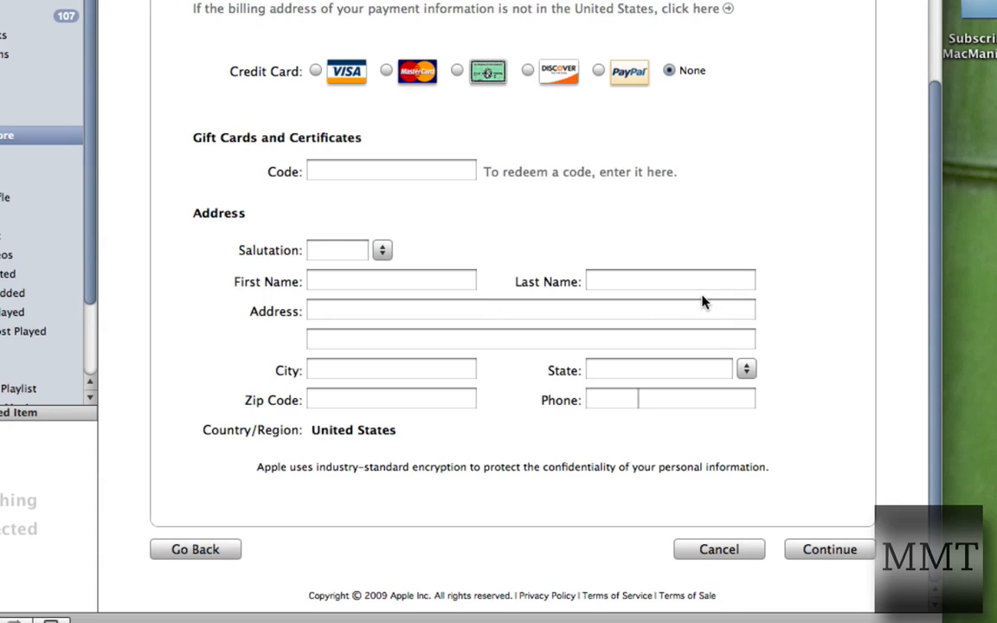
mouse_move(715, 287)
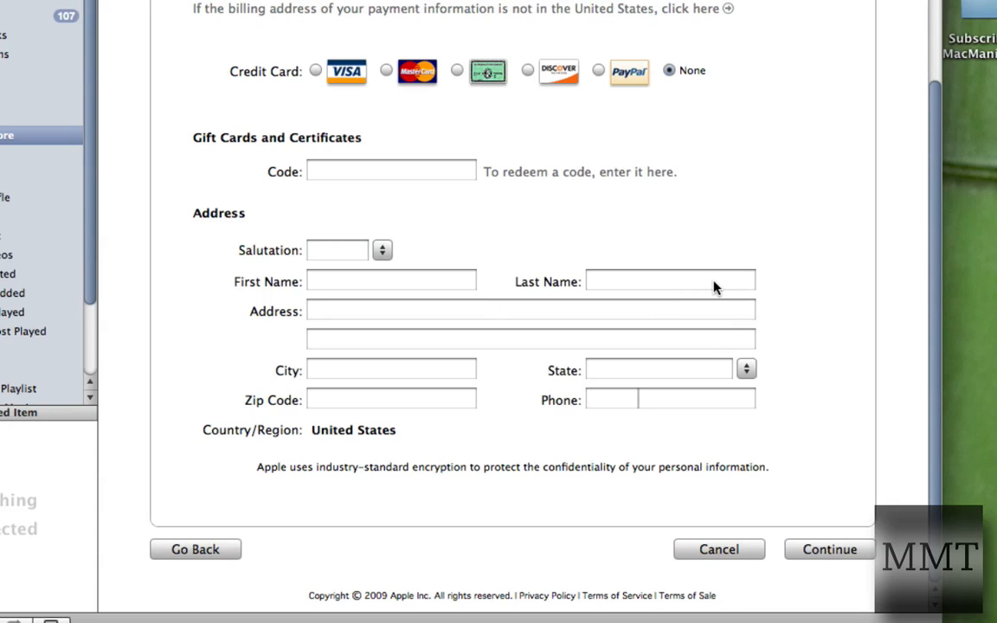